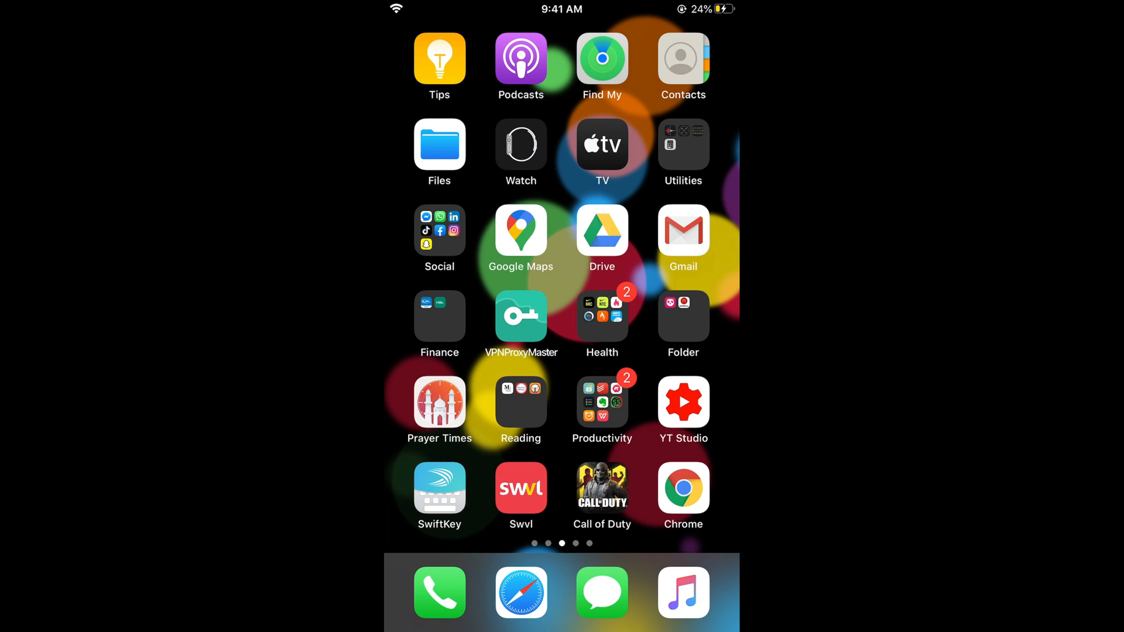
# Step: Launch Chrome from the Home Screen and bring up its main menu
pyautogui.click(681, 488)
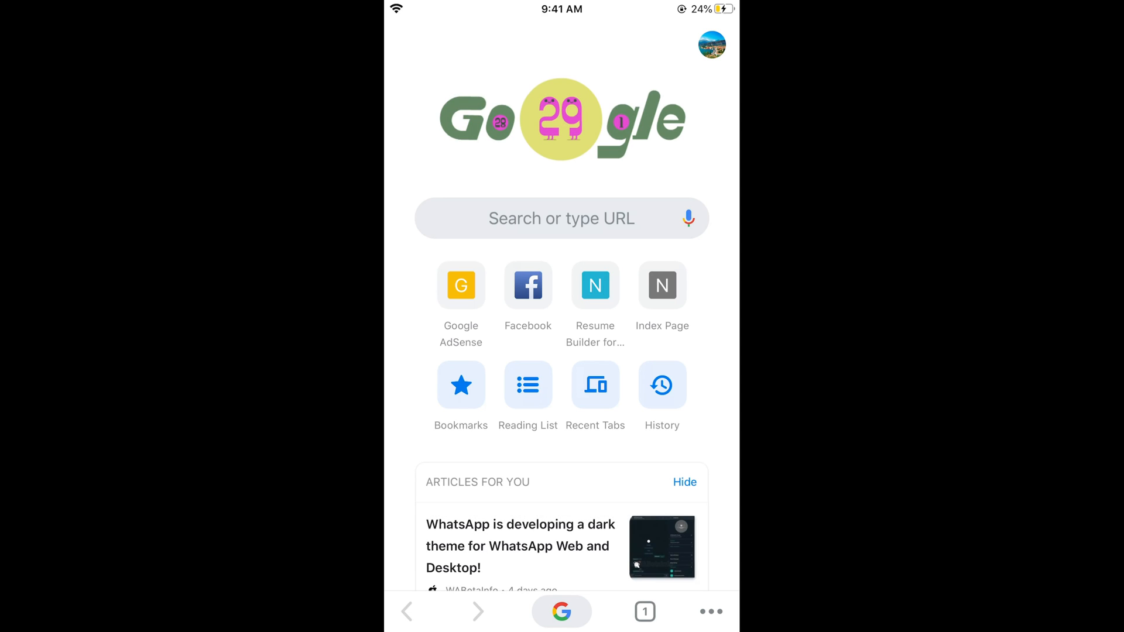
pyautogui.click(711, 611)
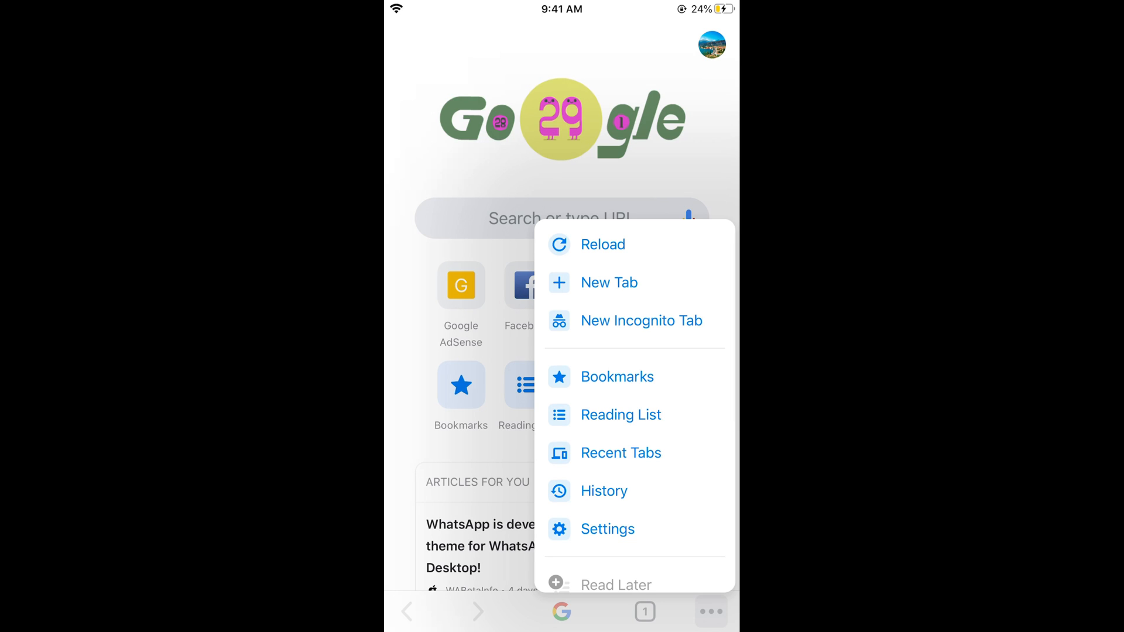
# Step: Start a New Incognito Tab and load the m.facebook.com login page
pyautogui.click(640, 320)
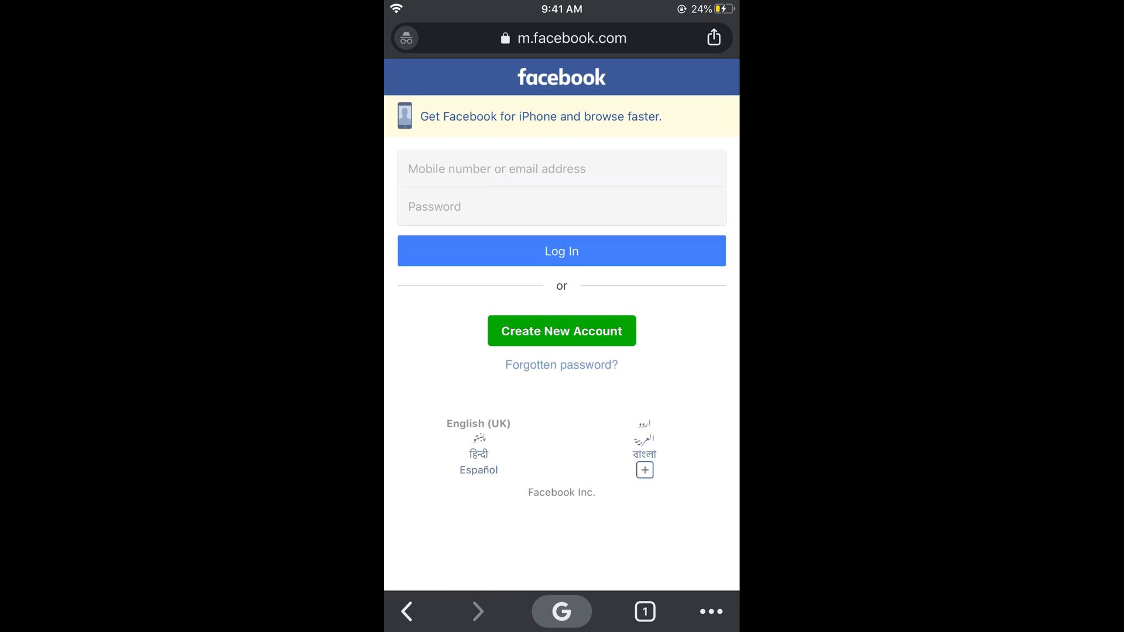
# Step: Review the incognito Facebook tab, then close the regular Google tab
pyautogui.click(645, 612)
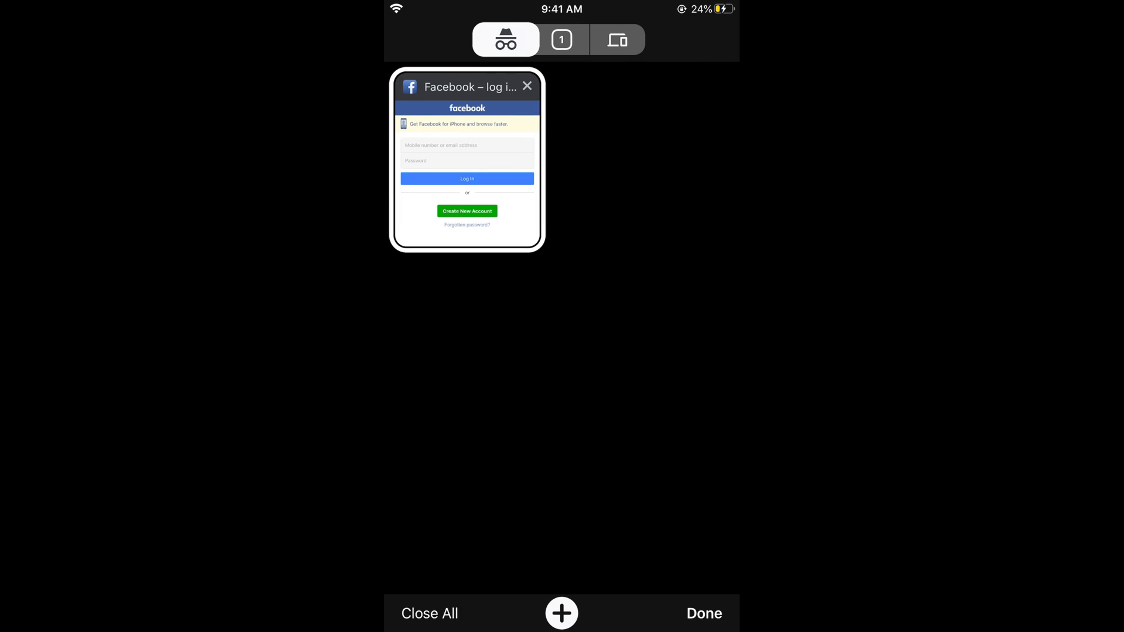
pyautogui.click(467, 162)
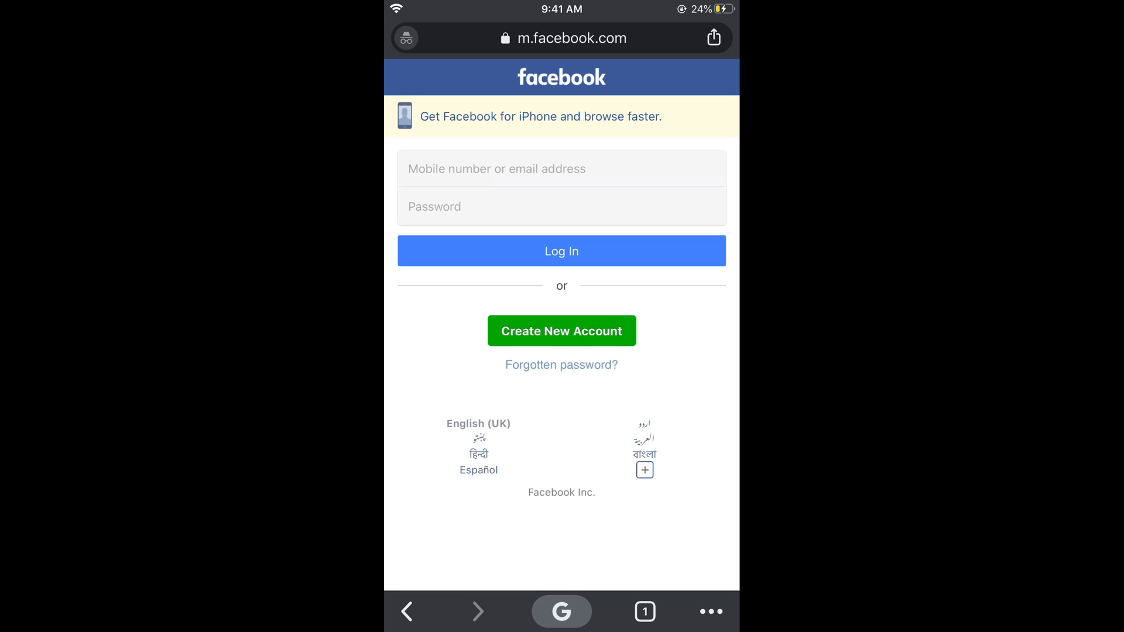
pyautogui.click(645, 611)
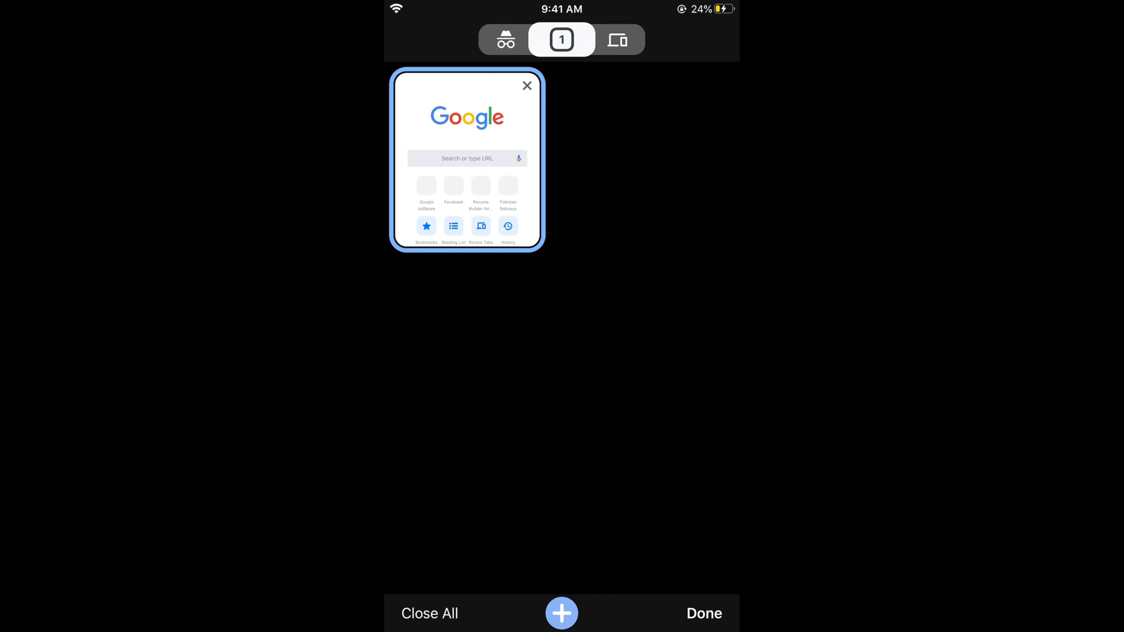
pyautogui.click(526, 85)
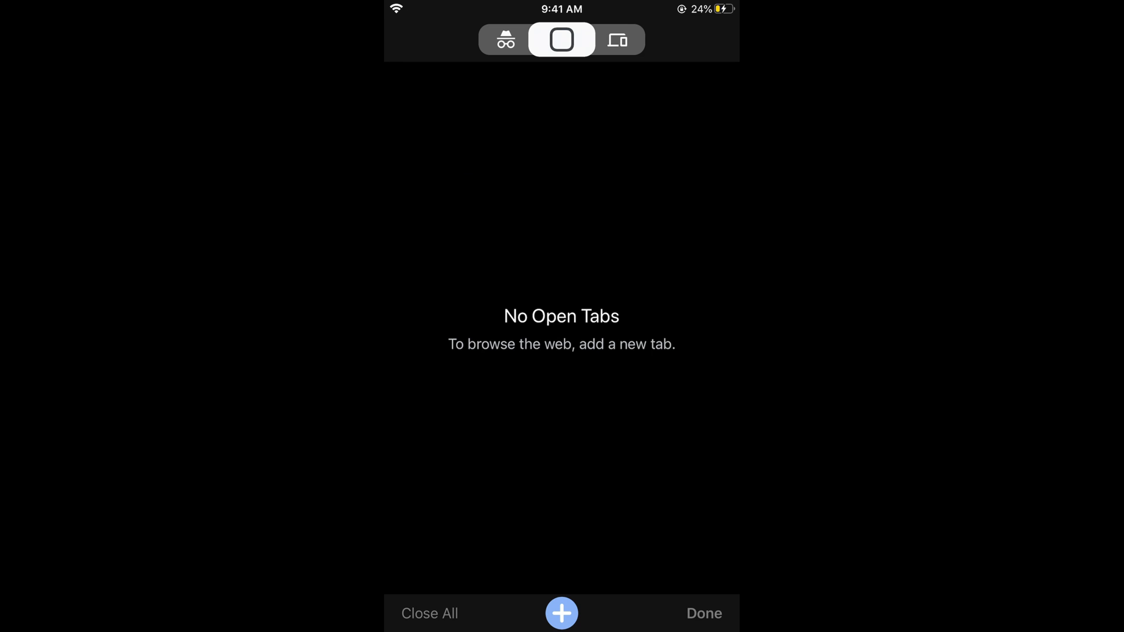
# Step: Open a fresh regular Google start page, then return to the Home Screen
pyautogui.click(561, 613)
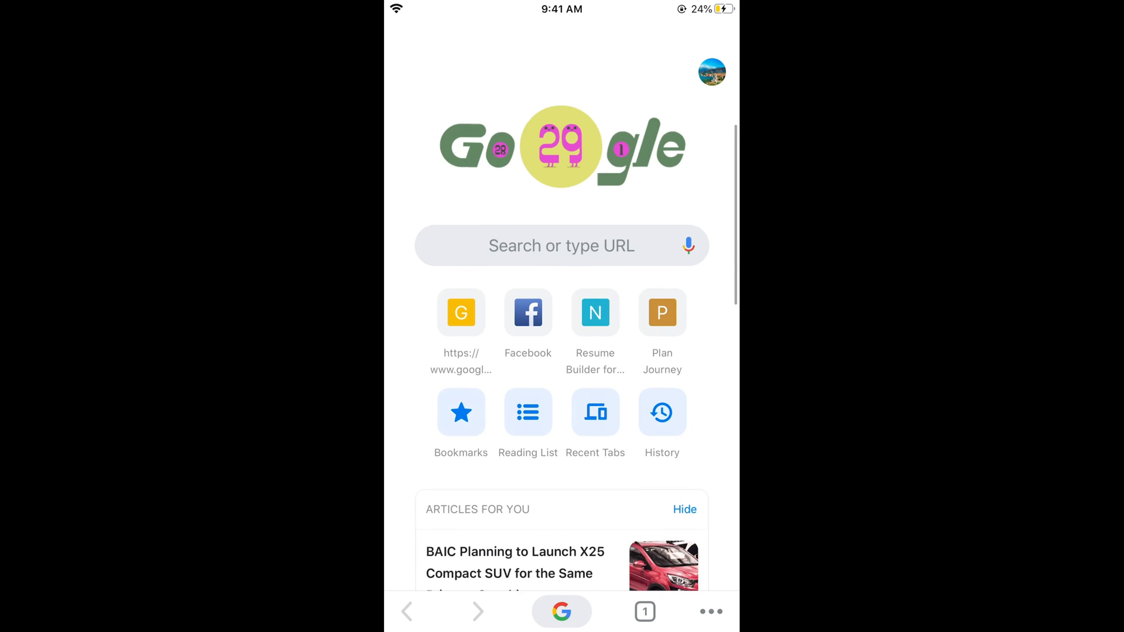
pyautogui.scroll(3)
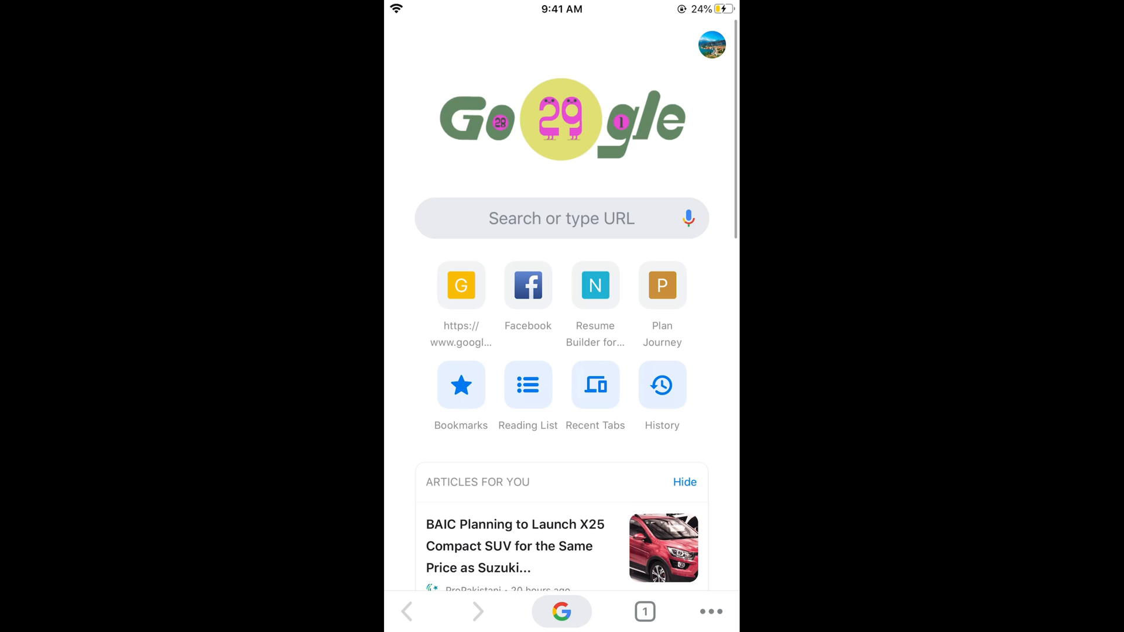
pyautogui.press('home')
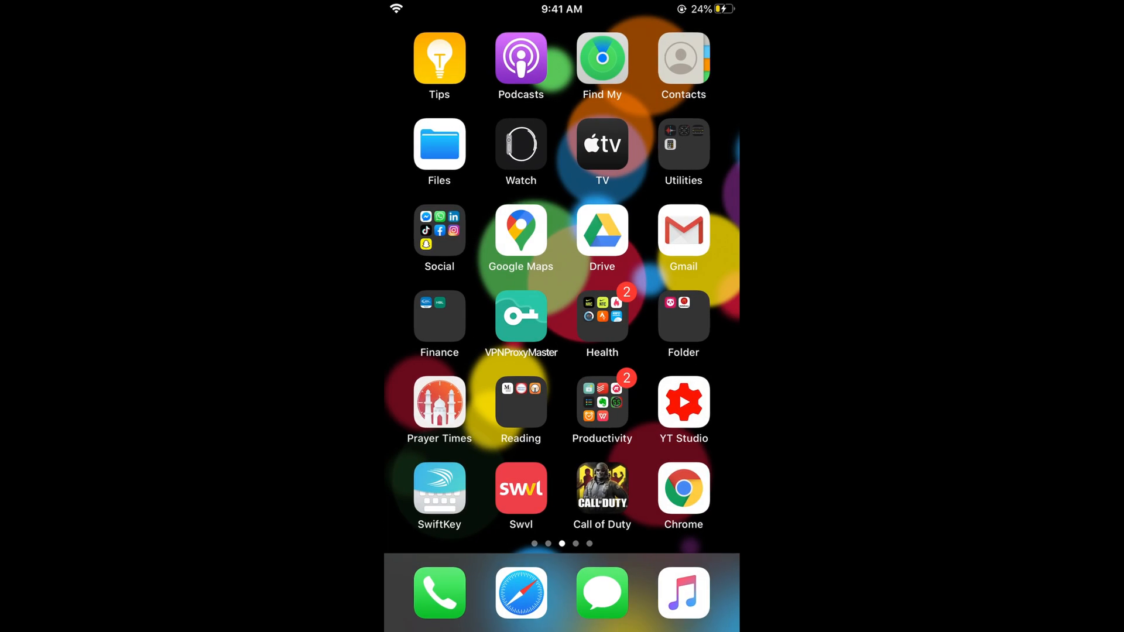
# Step: Launch Safari and open its tab overview to switch into Private mode
pyautogui.click(521, 593)
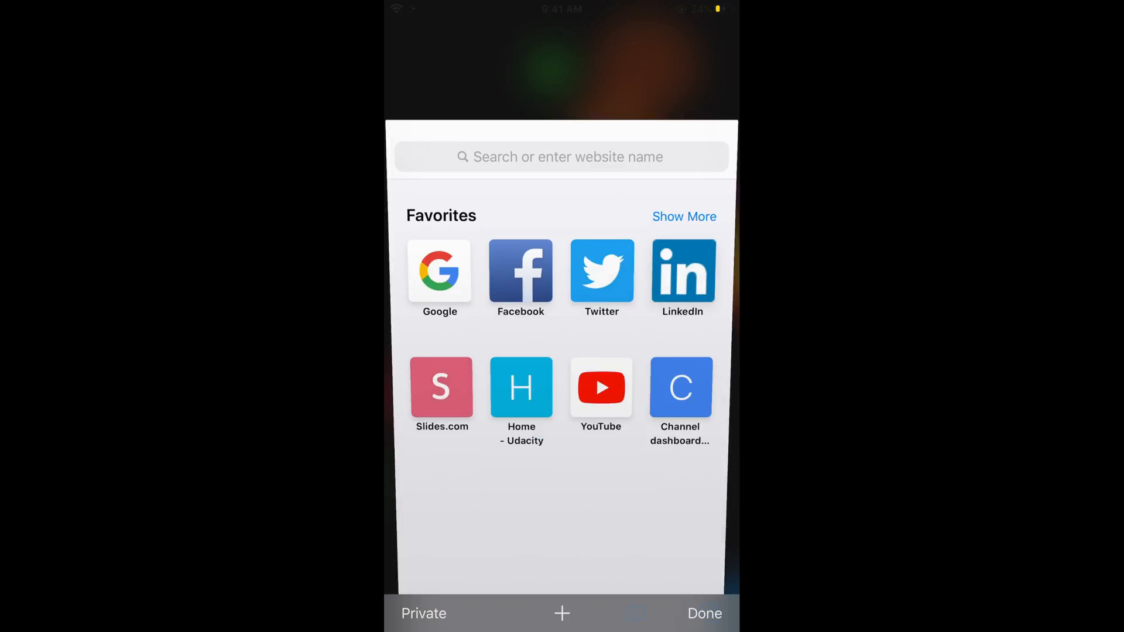
pyautogui.click(704, 614)
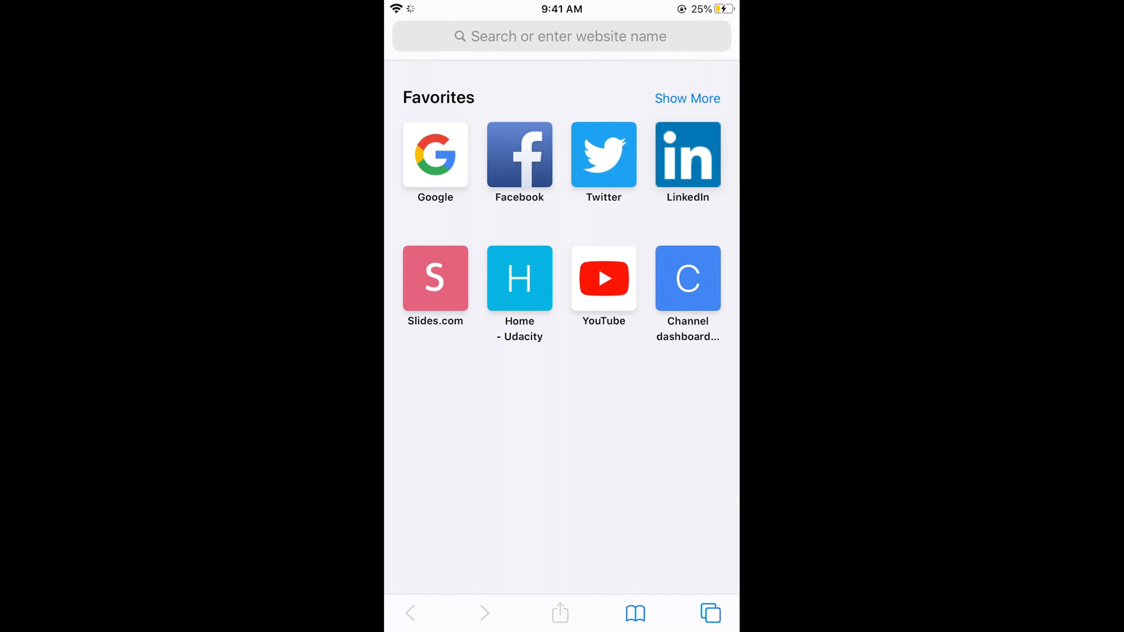
pyautogui.click(710, 614)
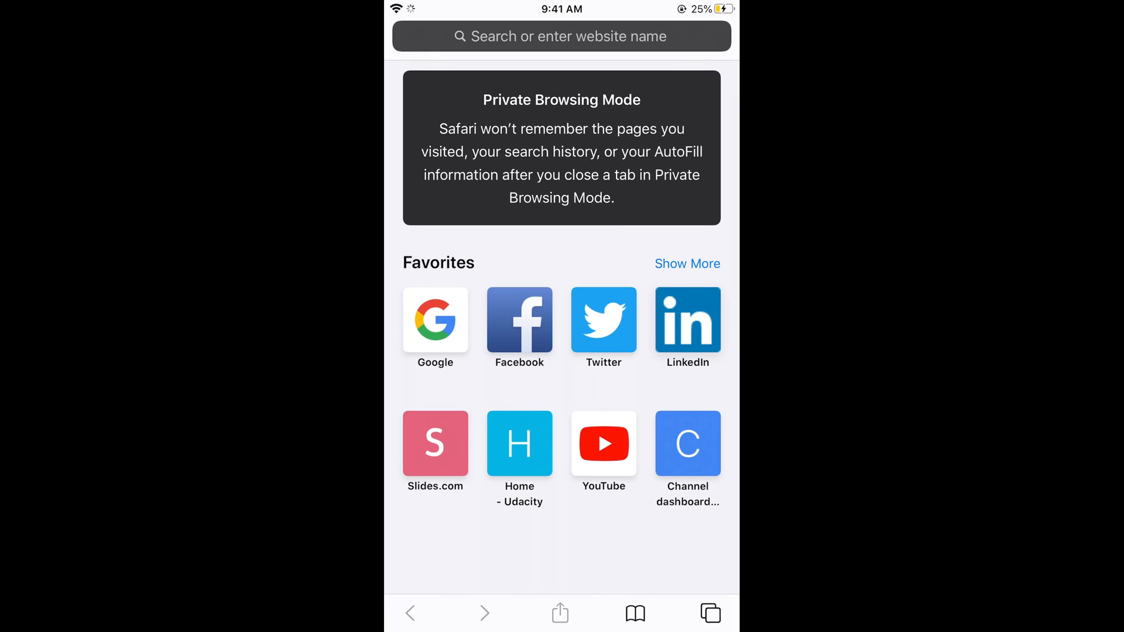
# Step: Open the Facebook favorite in the private tab and let the login page load
pyautogui.click(520, 321)
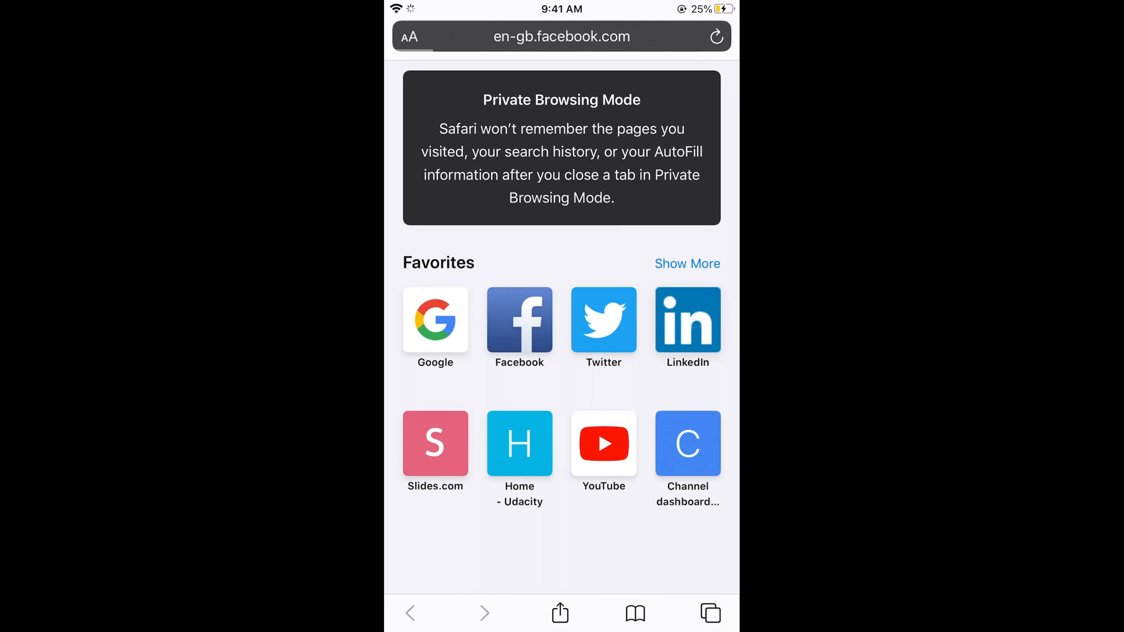
pyautogui.click(519, 321)
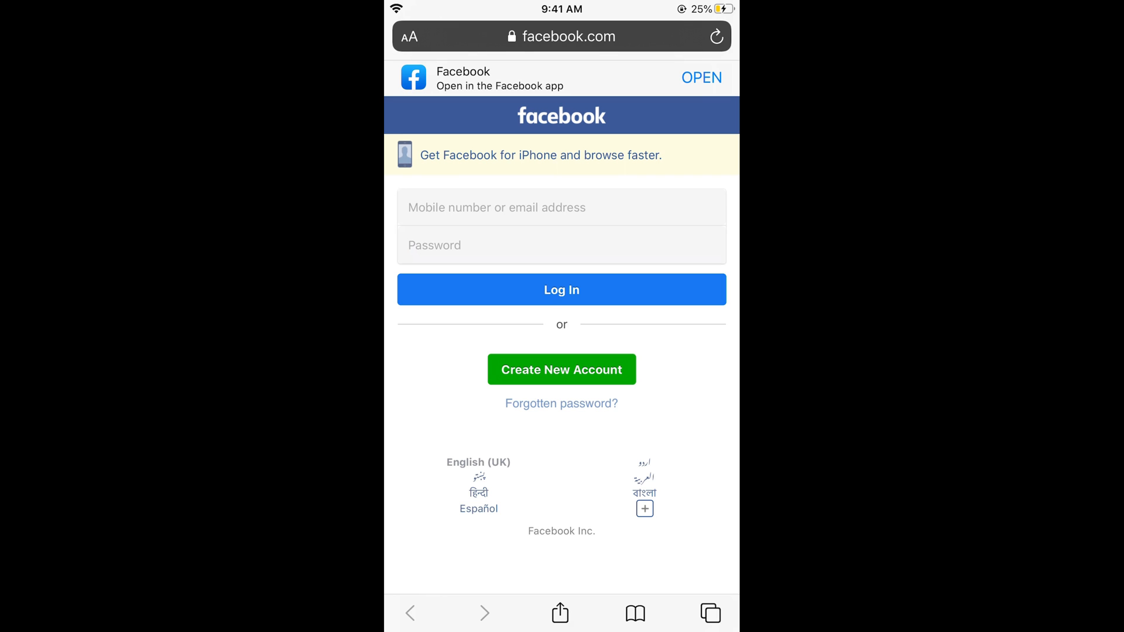
pyautogui.press('home')
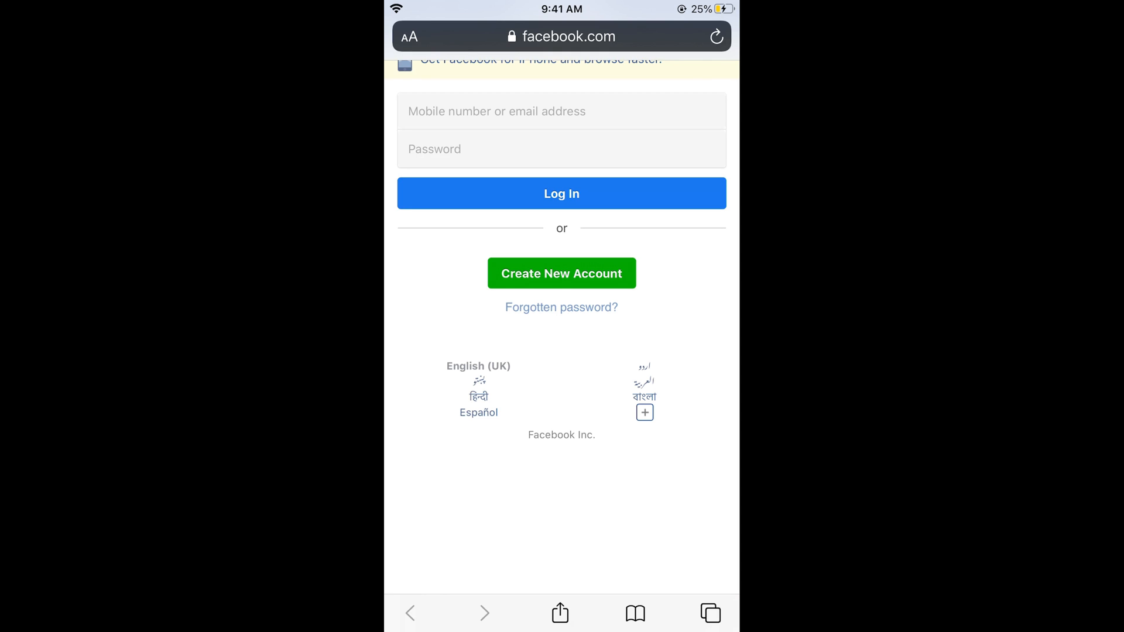
# Step: Close the private Facebook tab, exit Private mode, and open the regular Favorites tab
pyautogui.click(709, 613)
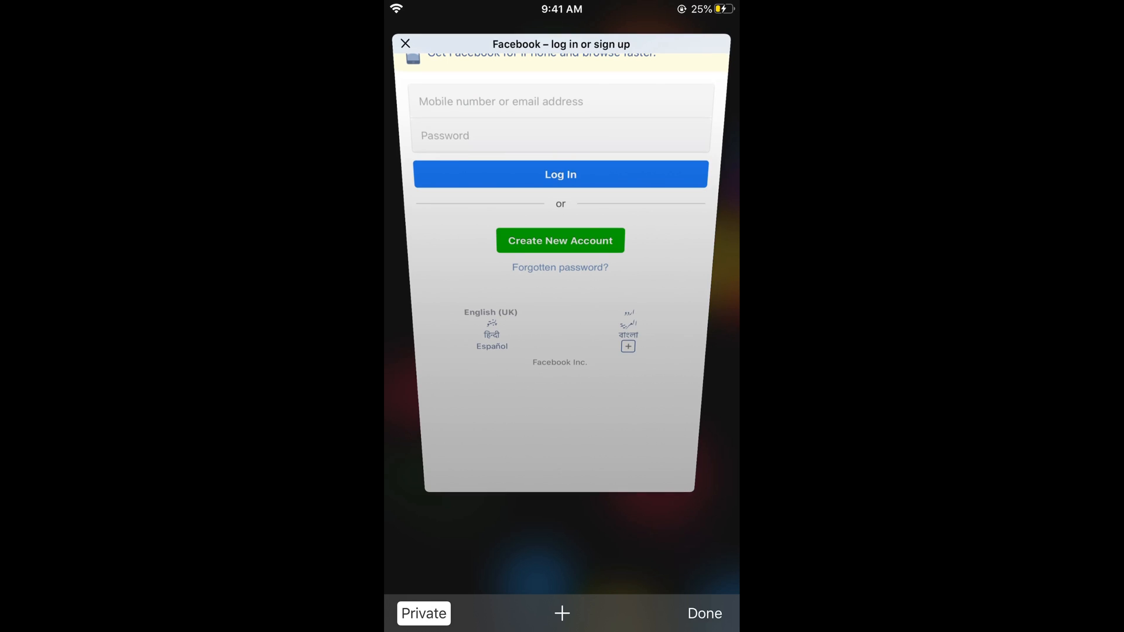
pyautogui.click(405, 44)
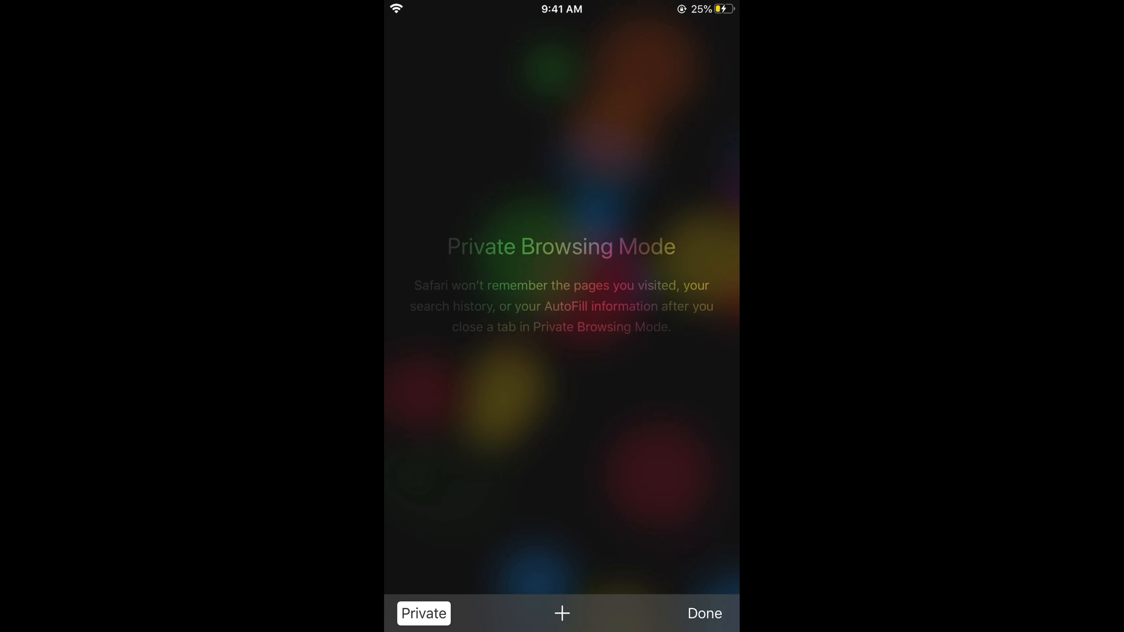
pyautogui.click(562, 613)
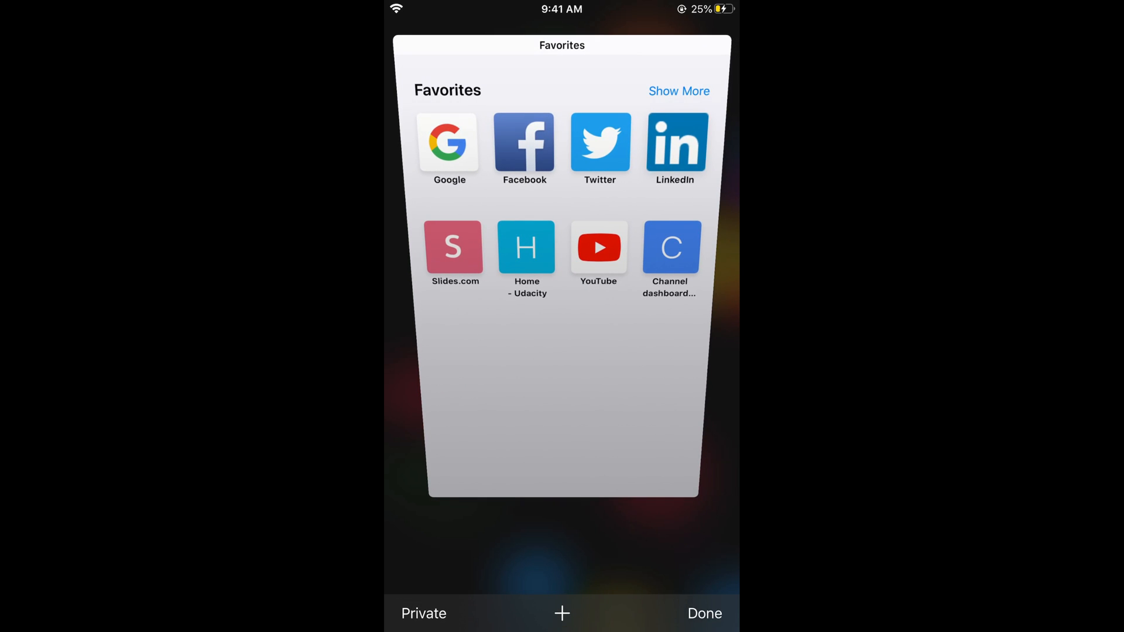
pyautogui.click(703, 613)
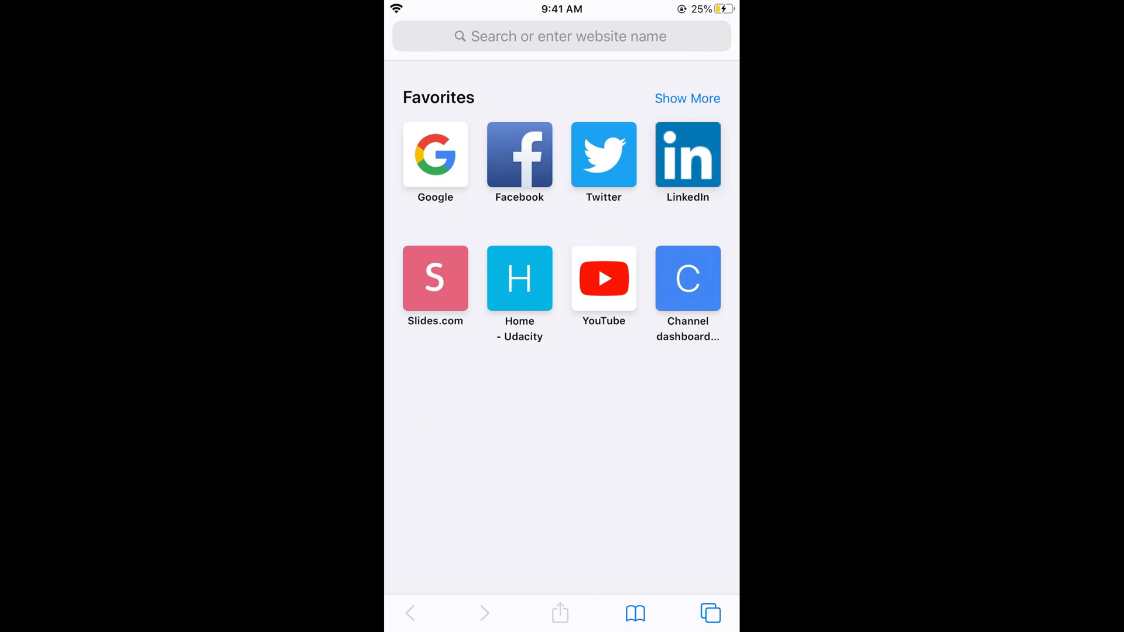